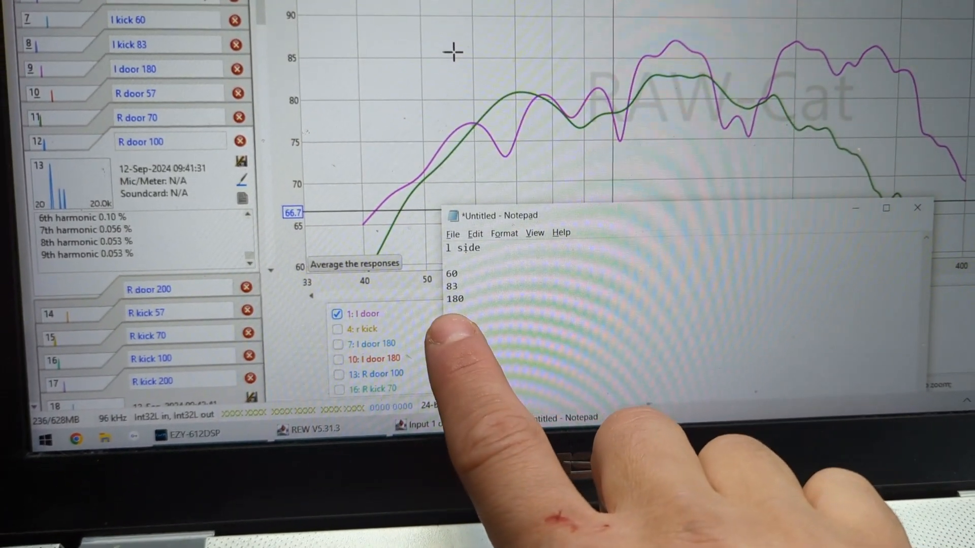
Label the capture 'r side' and bring the r door and r kick responses up together.
text(r side)
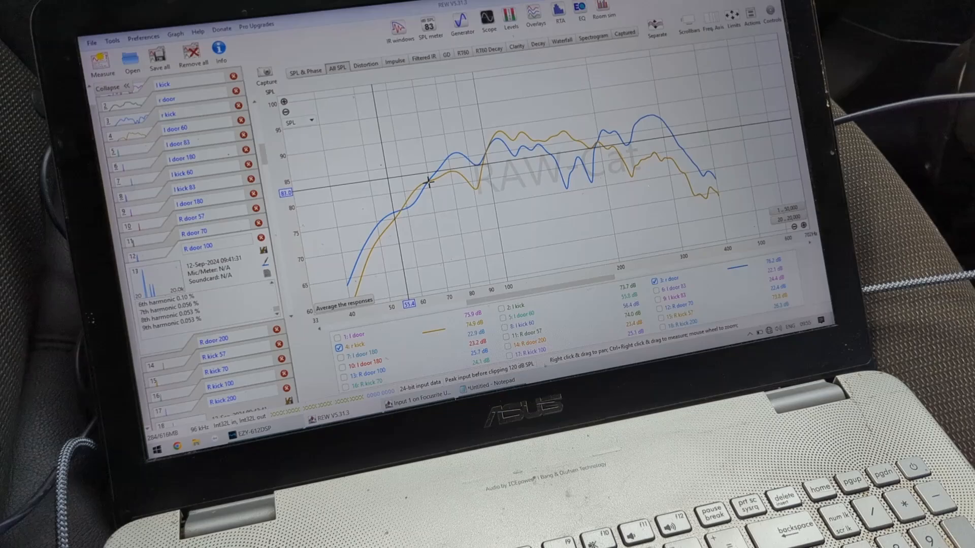
click(461, 18)
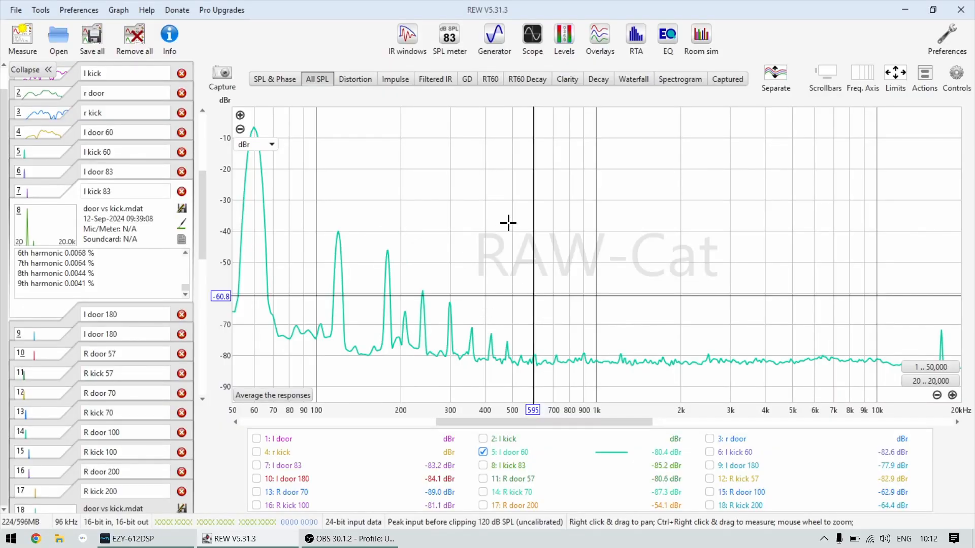
Emphasise the l door 60 trace so its 60 Hz fundamental and harmonics stand out.
click(505, 451)
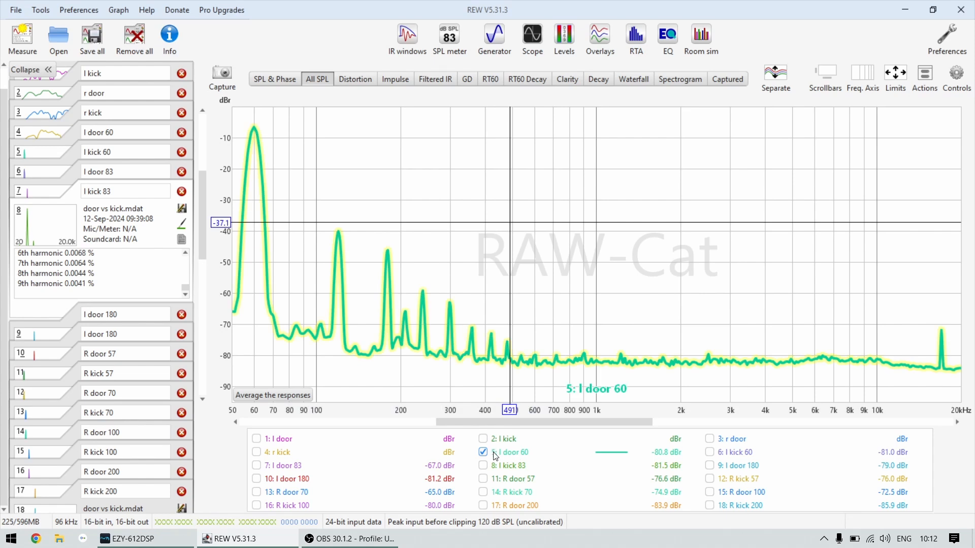
mouse_move(509, 459)
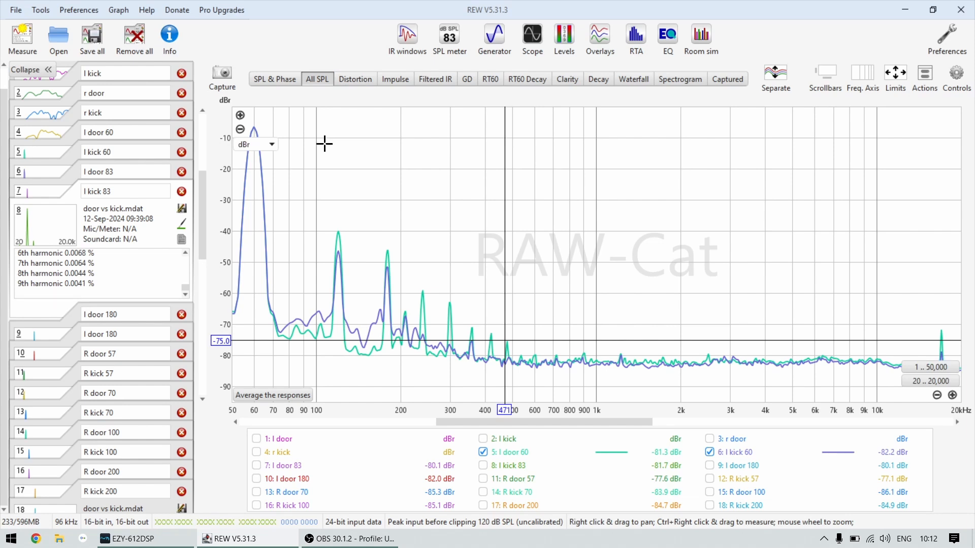
mouse_move(254, 172)
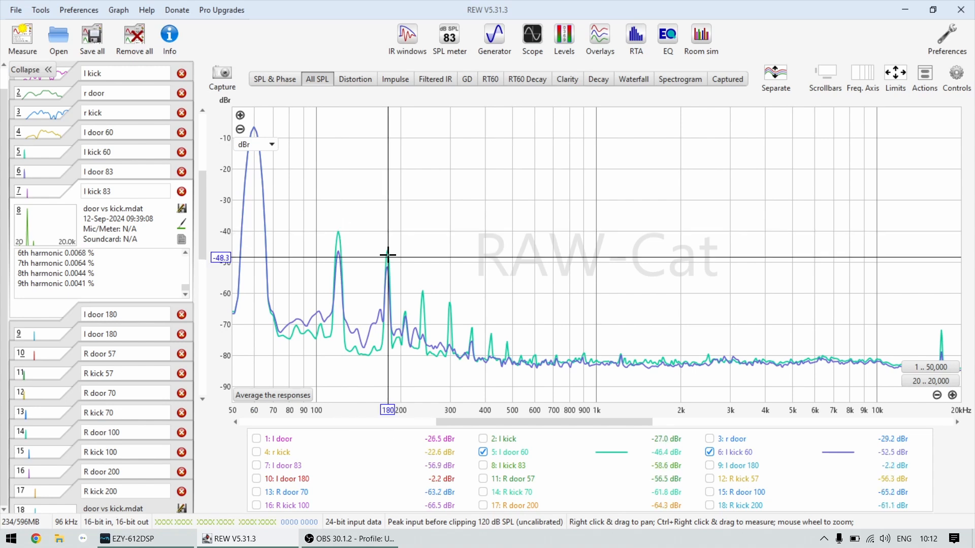
mouse_move(517, 303)
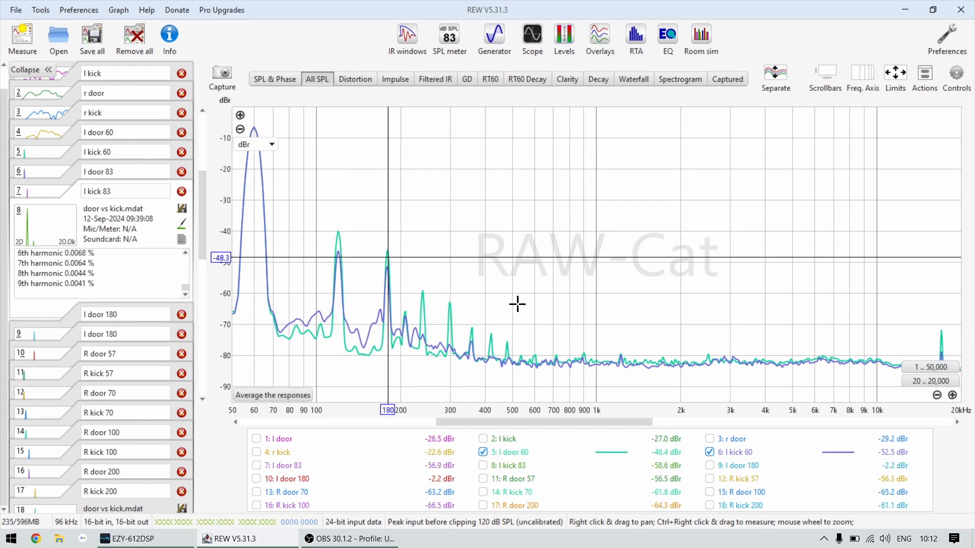
mouse_move(555, 308)
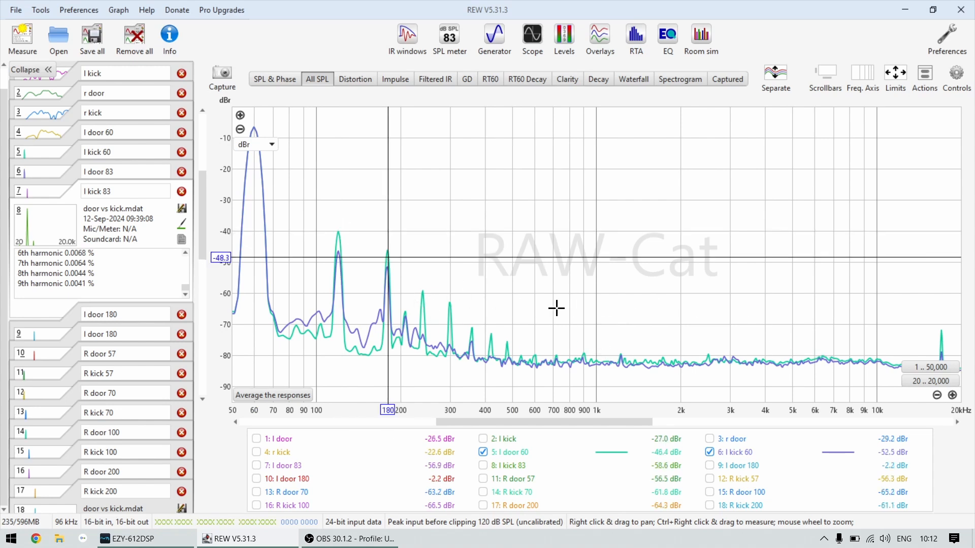
mouse_move(442, 220)
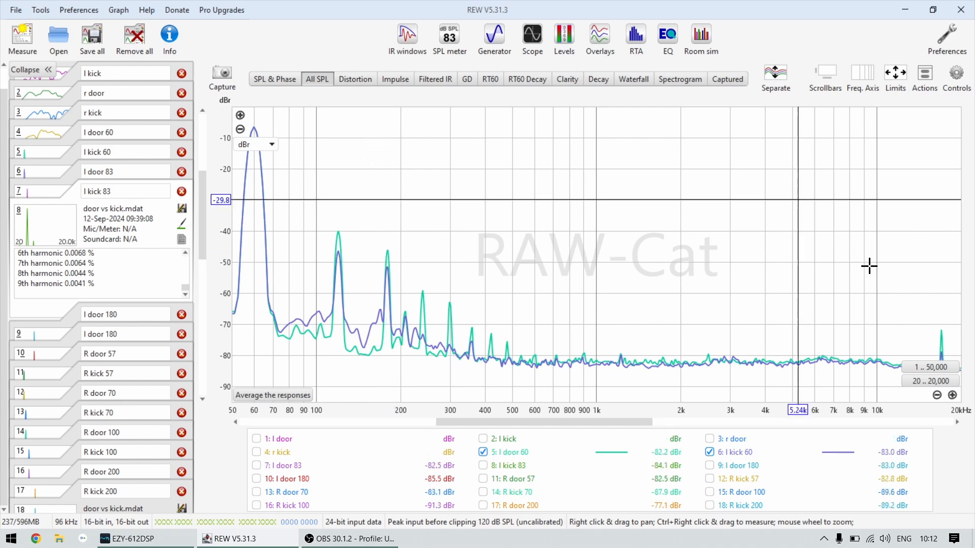
mouse_move(850, 284)
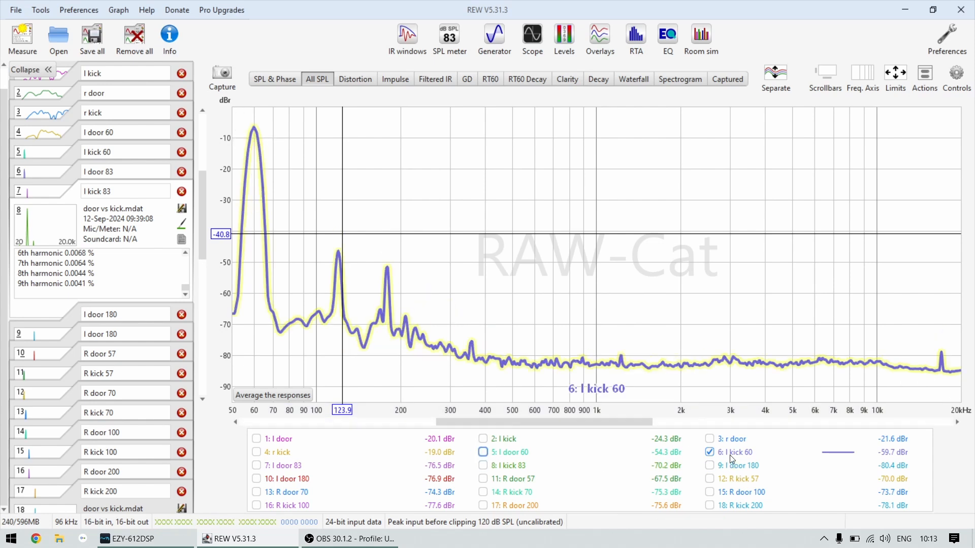
Overlay the l door 83 and l kick 83 spectra, toggling the door trace to contrast its extra harmonics.
click(256, 465)
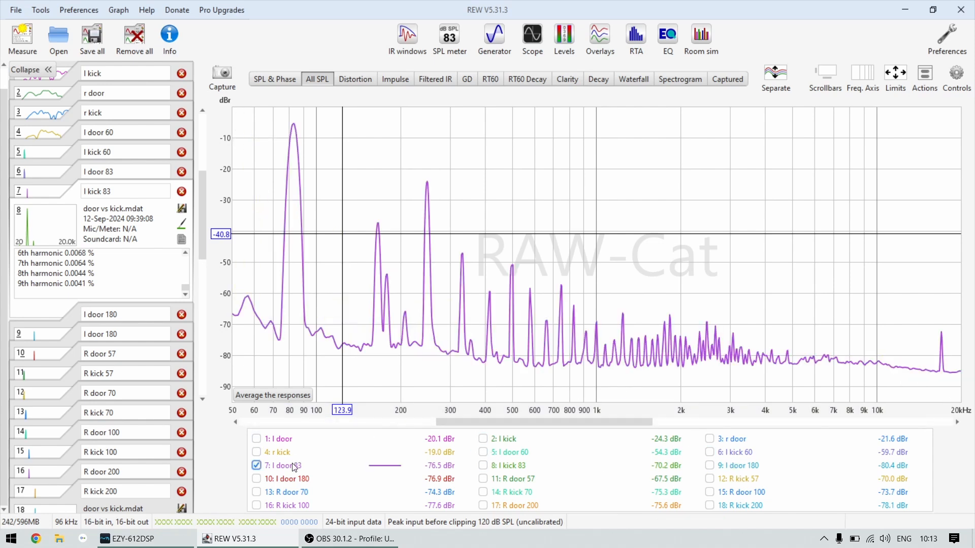
click(483, 466)
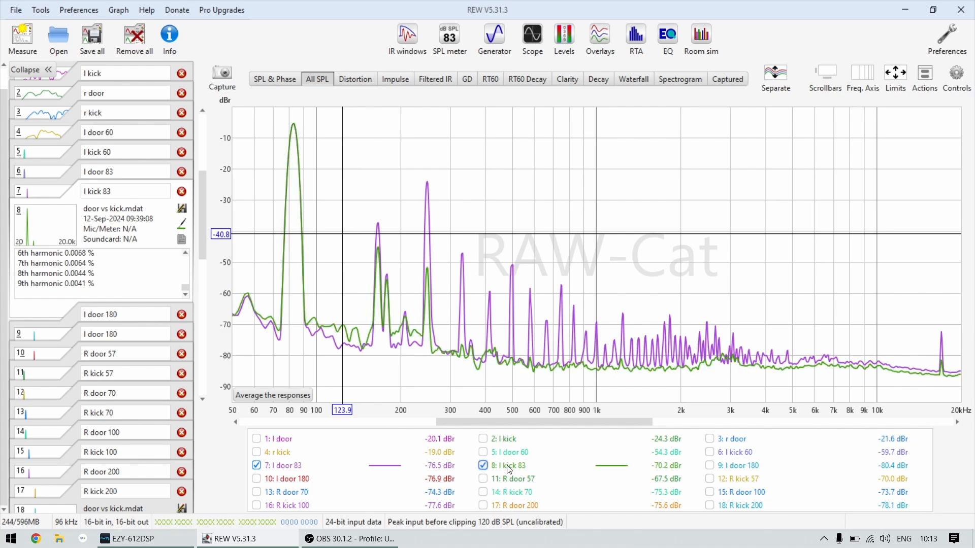
mouse_move(706, 309)
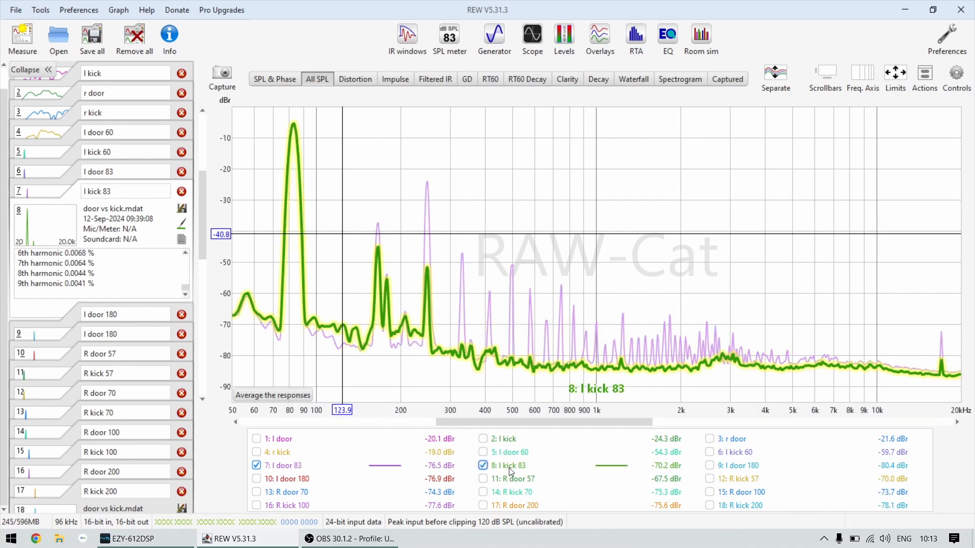
click(256, 465)
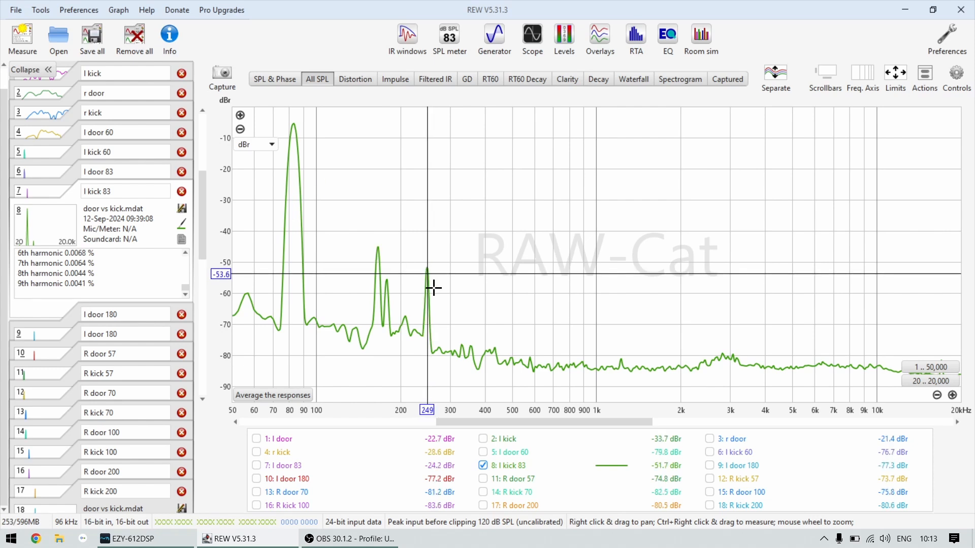
mouse_move(675, 326)
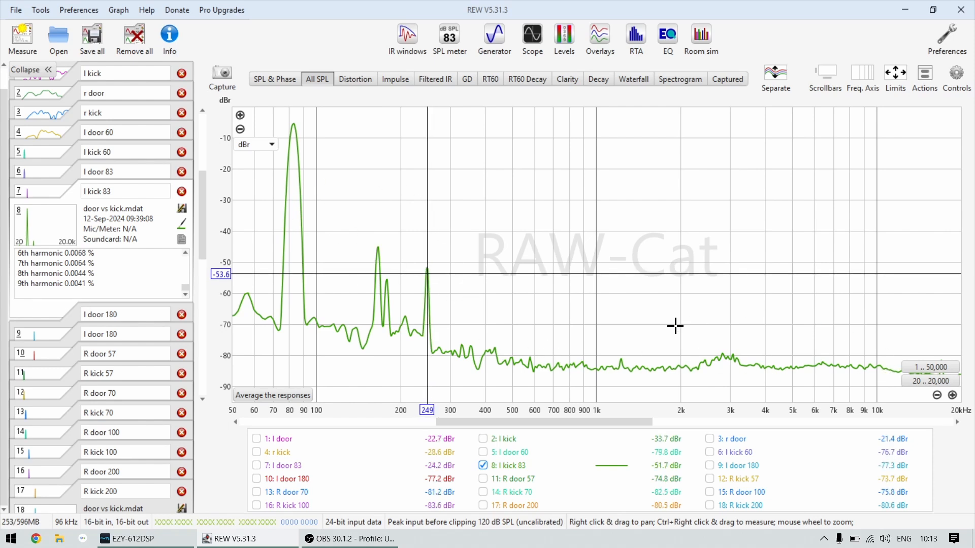
click(257, 466)
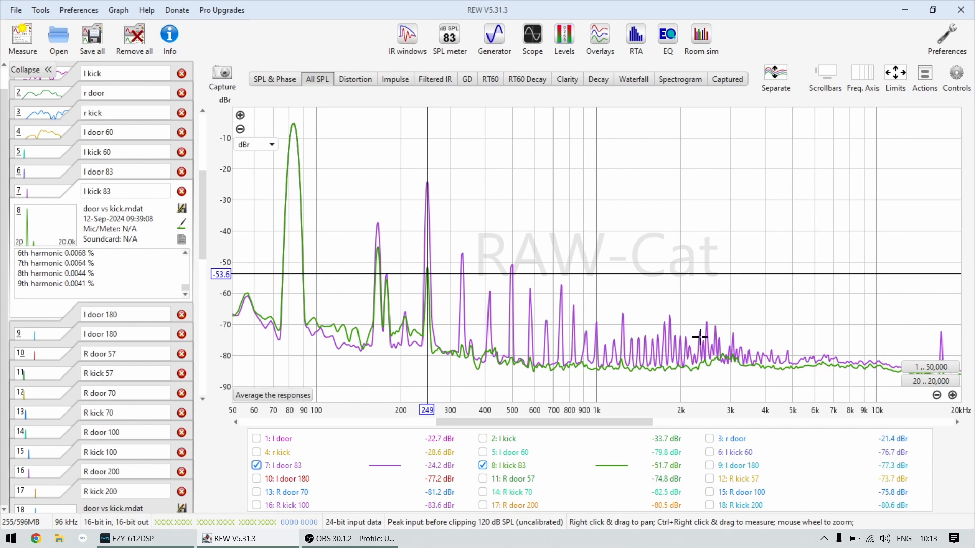
mouse_move(699, 378)
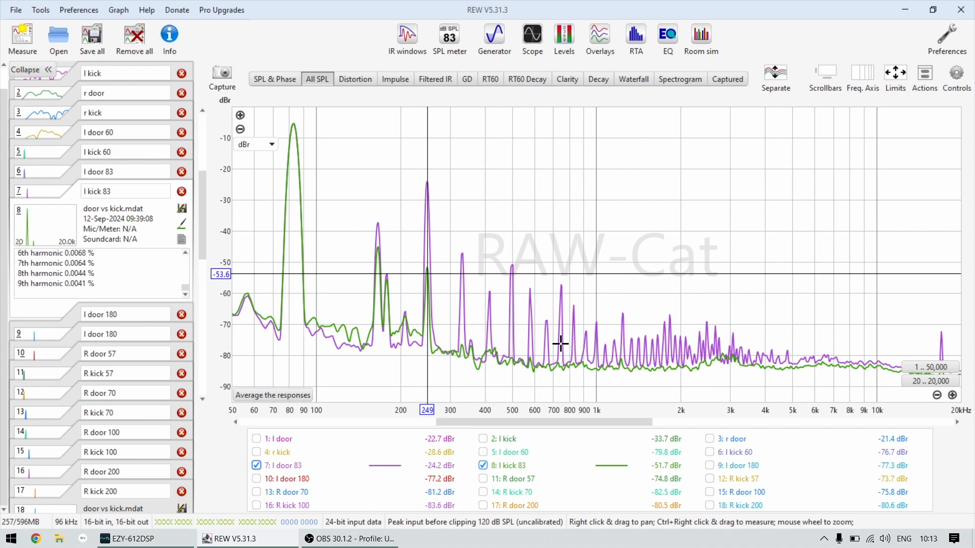
mouse_move(491, 260)
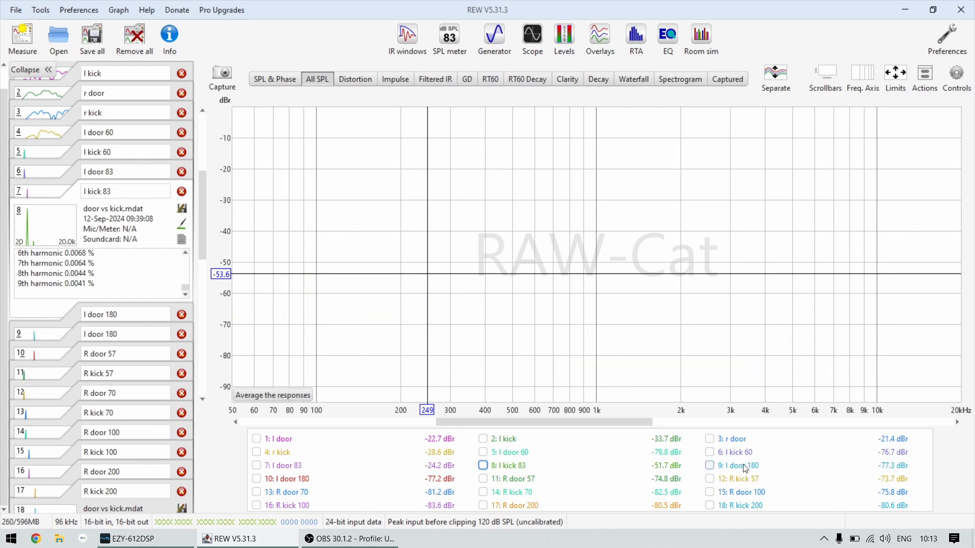
Add the second l door 180 spectrum to compare against the first.
click(255, 478)
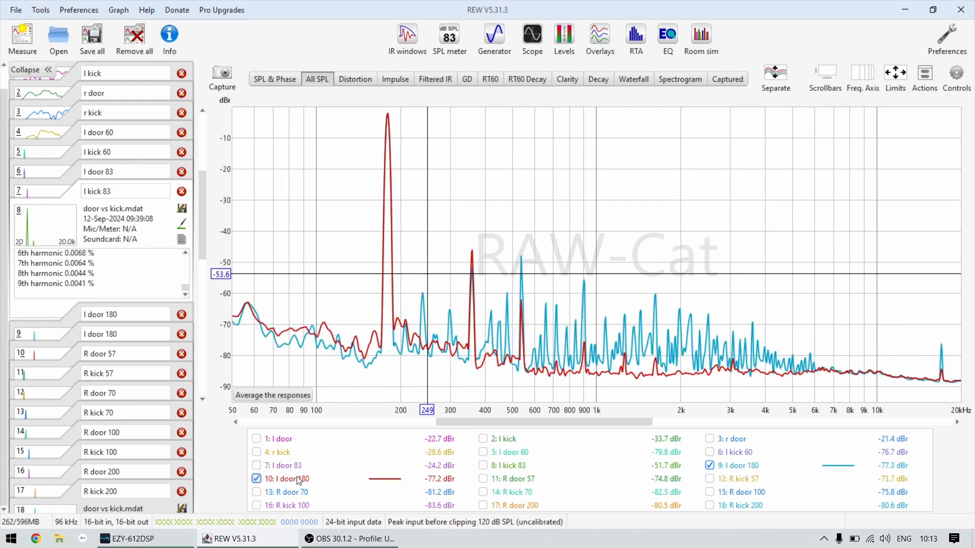
mouse_move(470, 253)
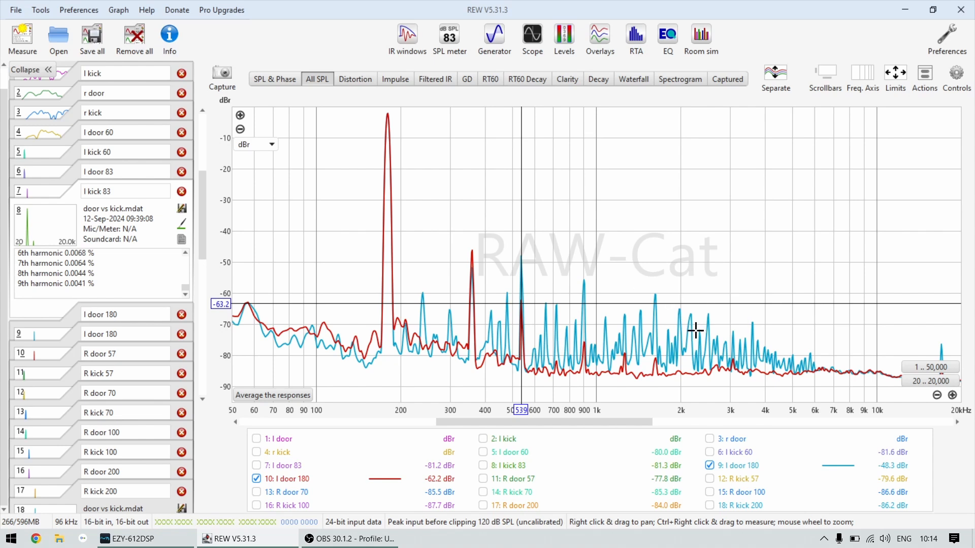
mouse_move(521, 329)
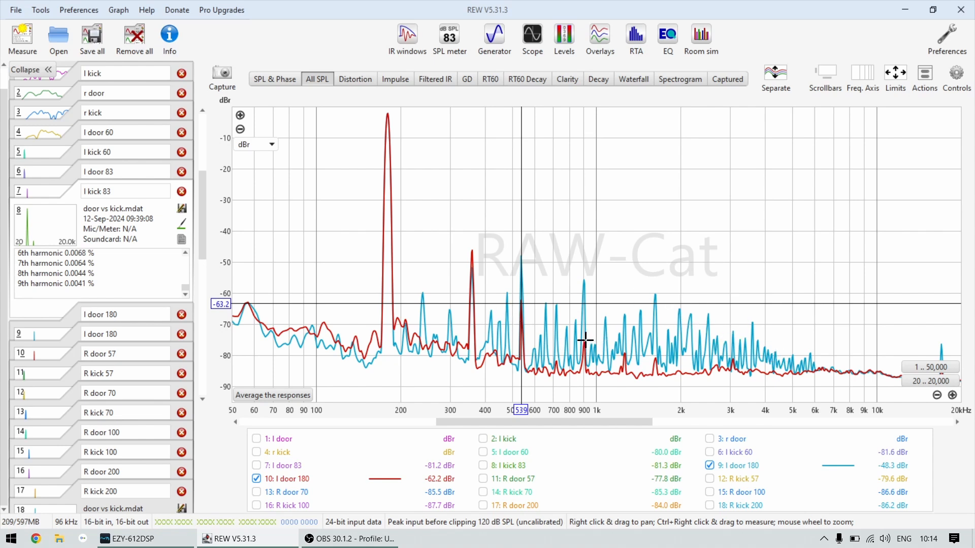
mouse_move(551, 319)
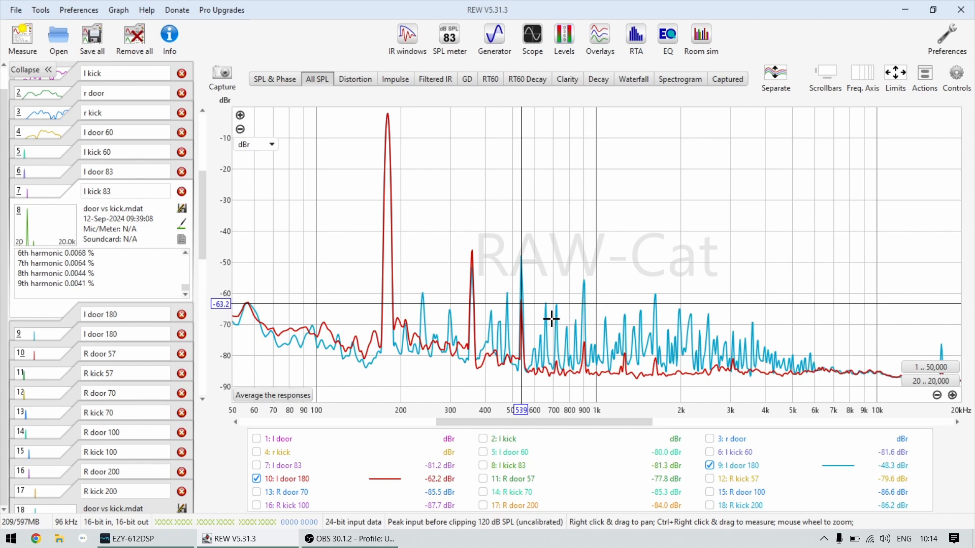
mouse_move(704, 323)
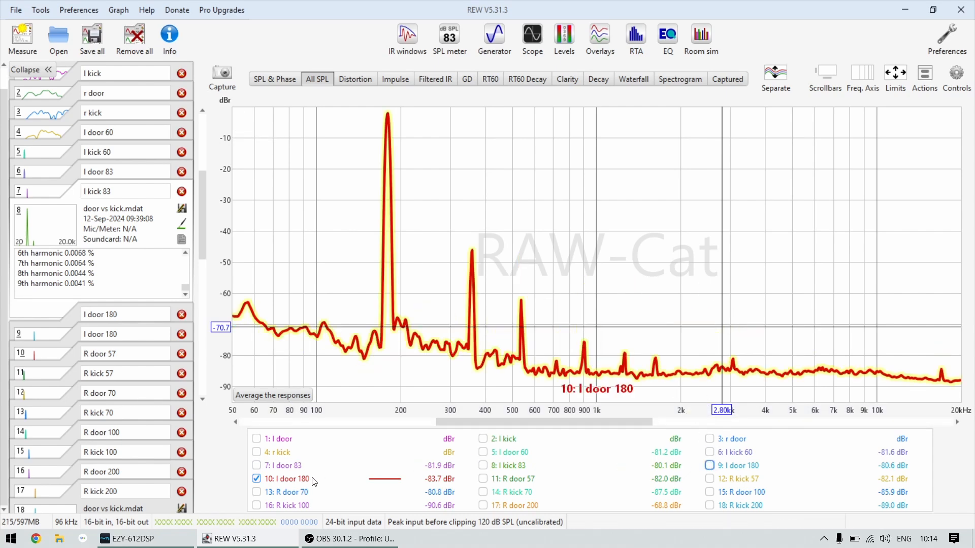
Show the R door 57 spectrum and overlay R kick 57 to compare their harmonic peaks.
click(484, 478)
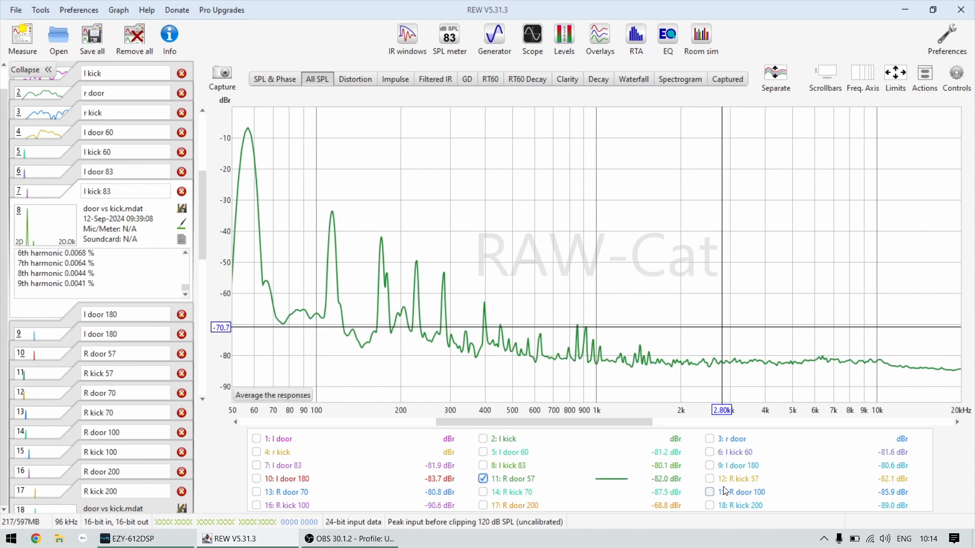
click(710, 478)
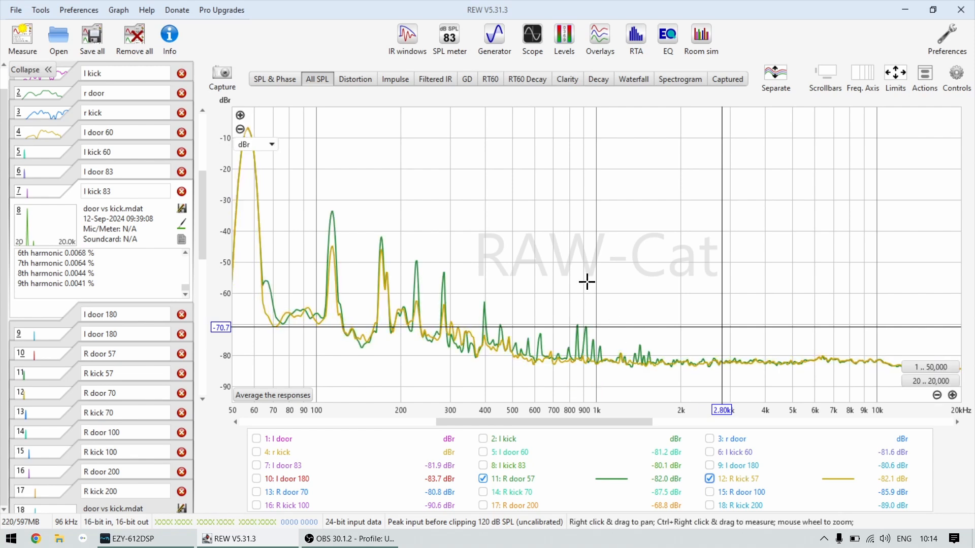
mouse_move(511, 173)
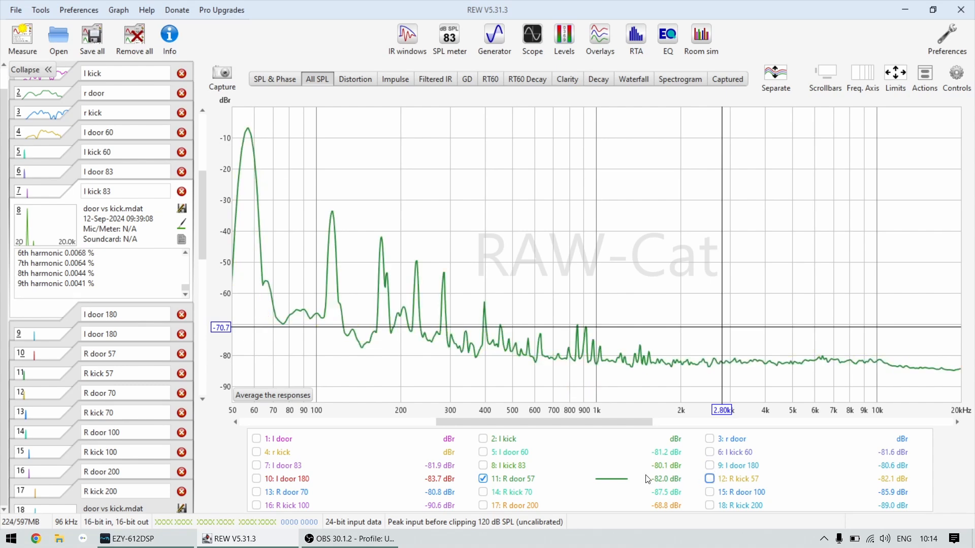
Show the R door 70 and R kick 70 spectra in turn, then hide them leaving the graph empty.
click(255, 491)
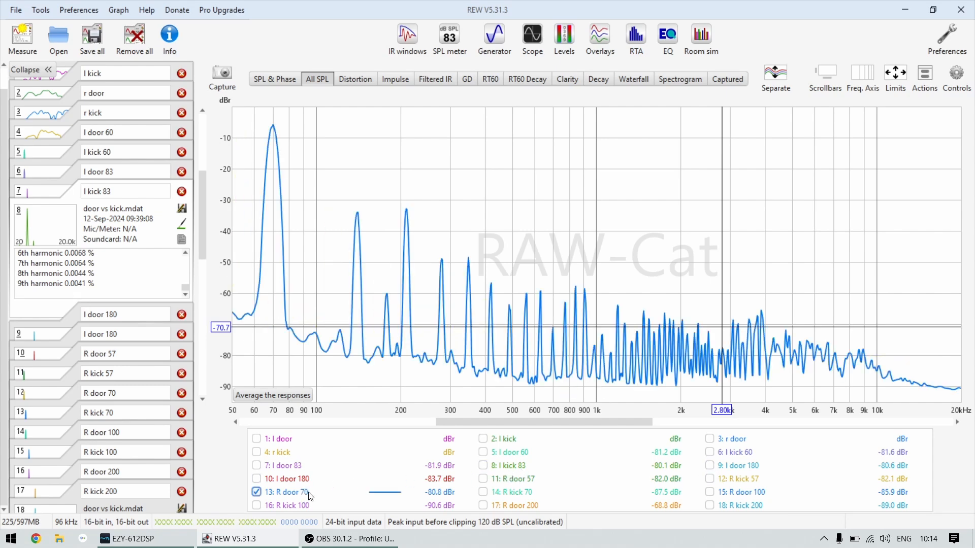
click(483, 492)
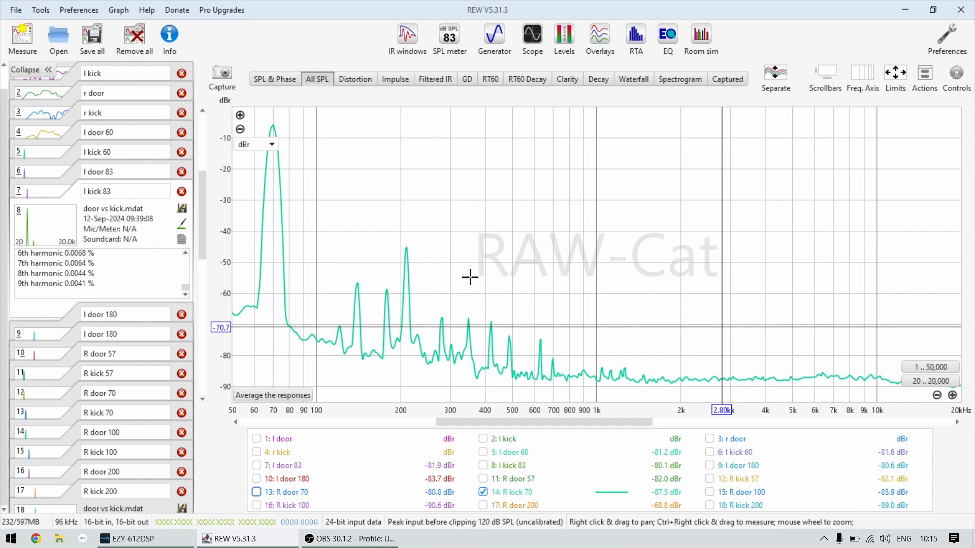
mouse_move(524, 337)
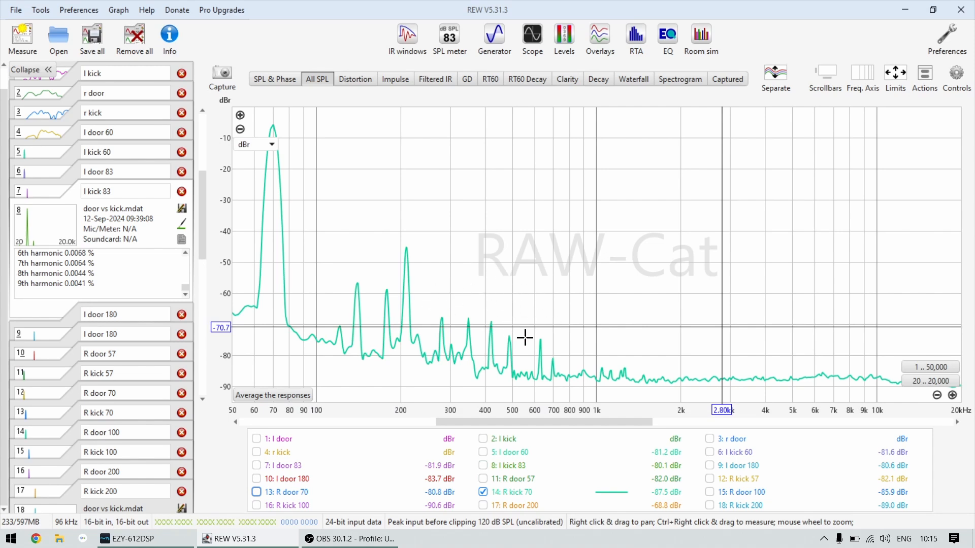
mouse_move(363, 331)
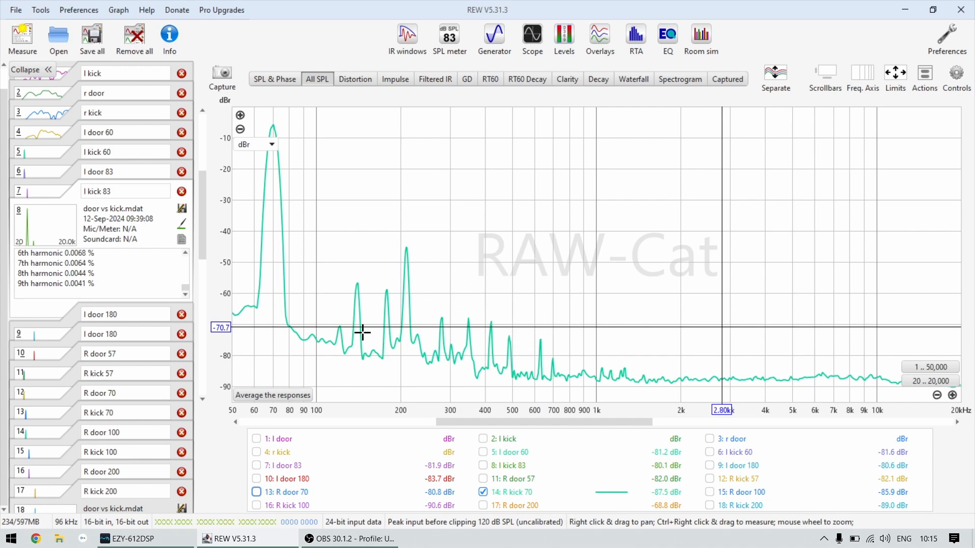
click(256, 492)
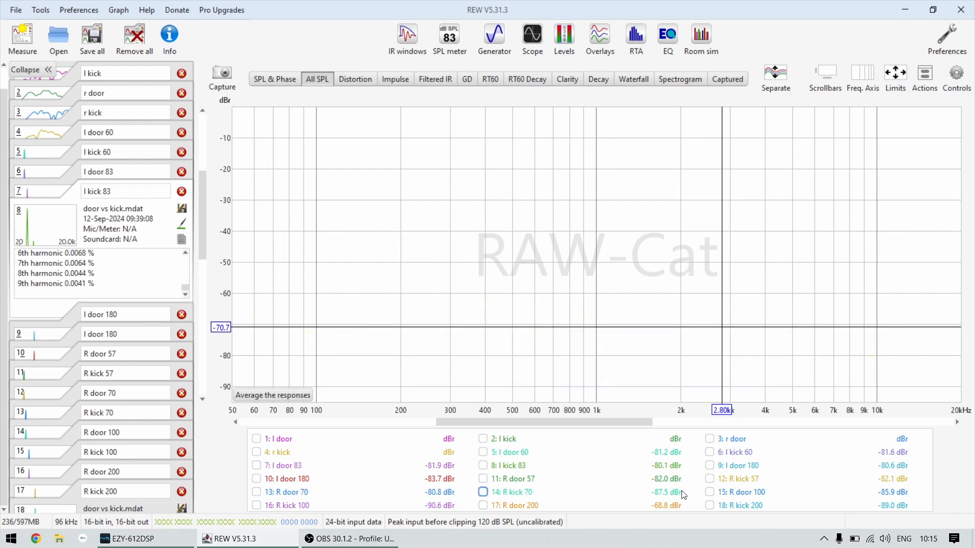
click(708, 492)
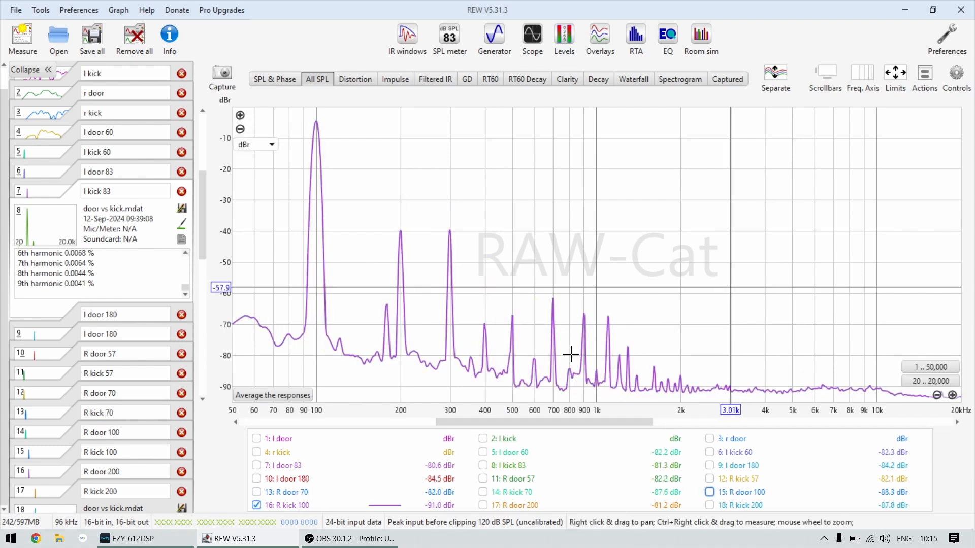
mouse_move(650, 359)
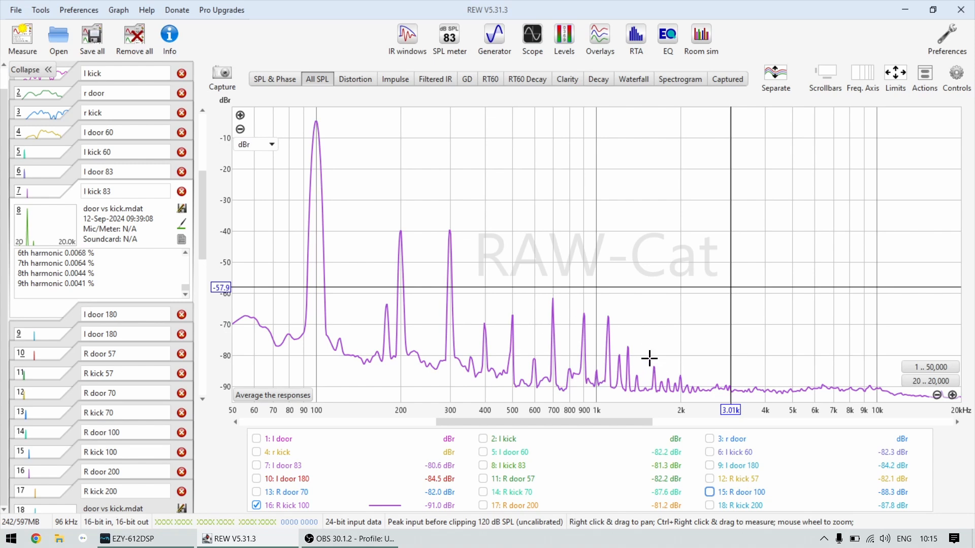
mouse_move(613, 346)
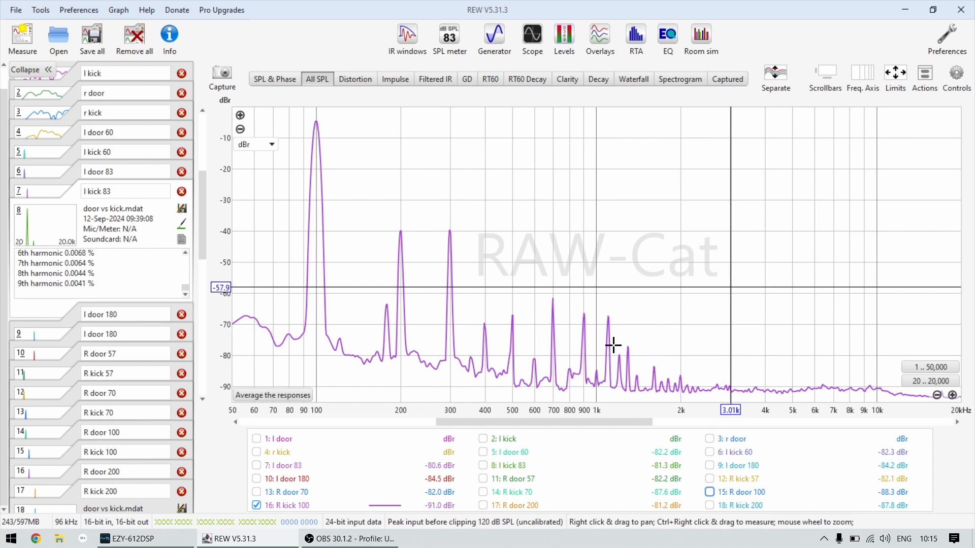
mouse_move(606, 367)
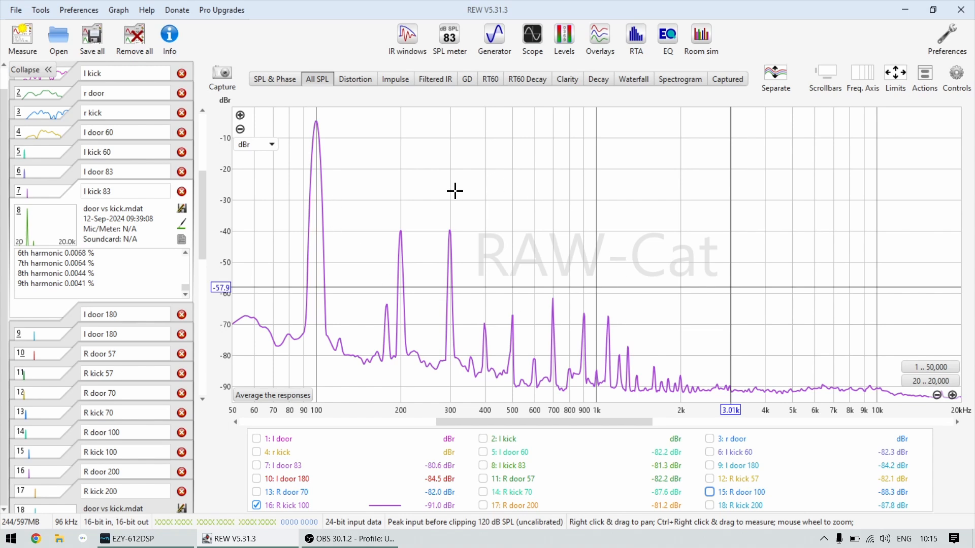
mouse_move(509, 270)
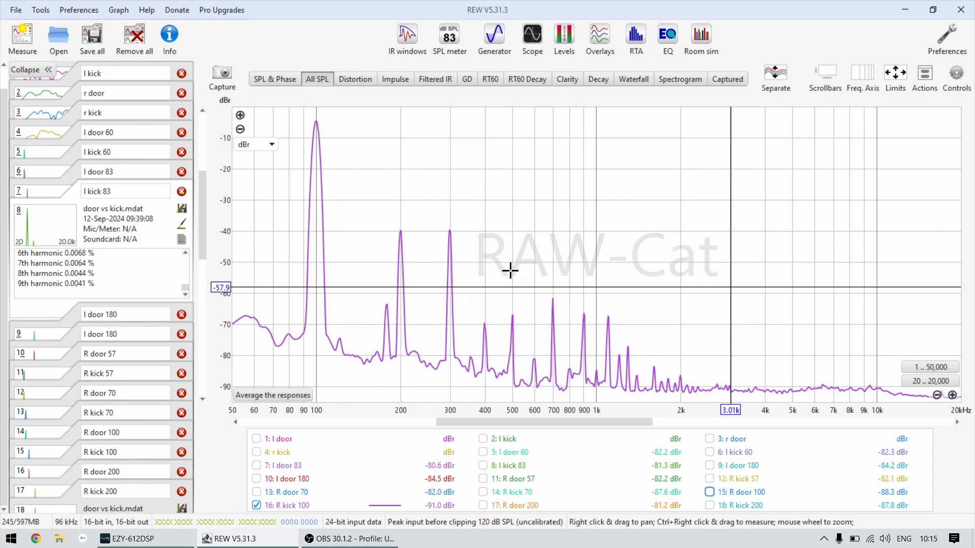
mouse_move(599, 315)
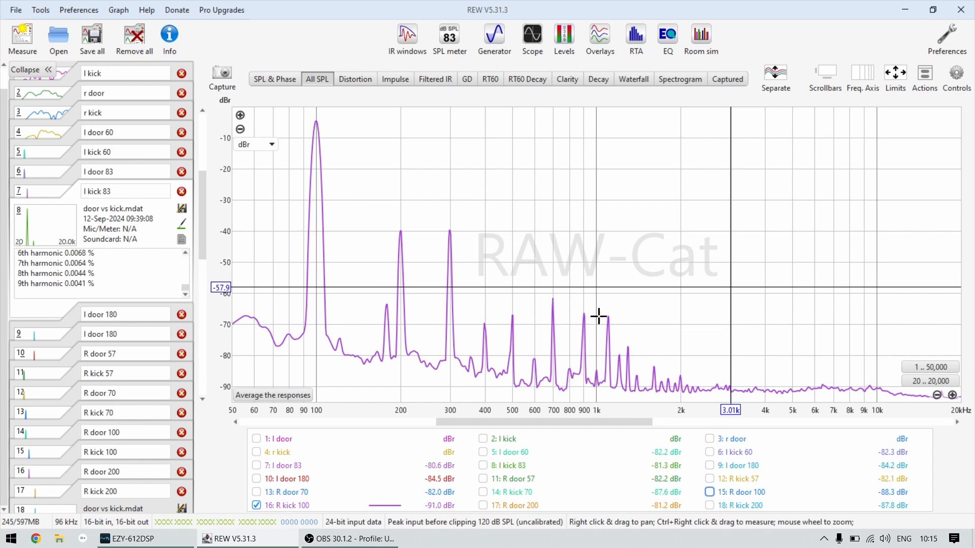
mouse_move(591, 340)
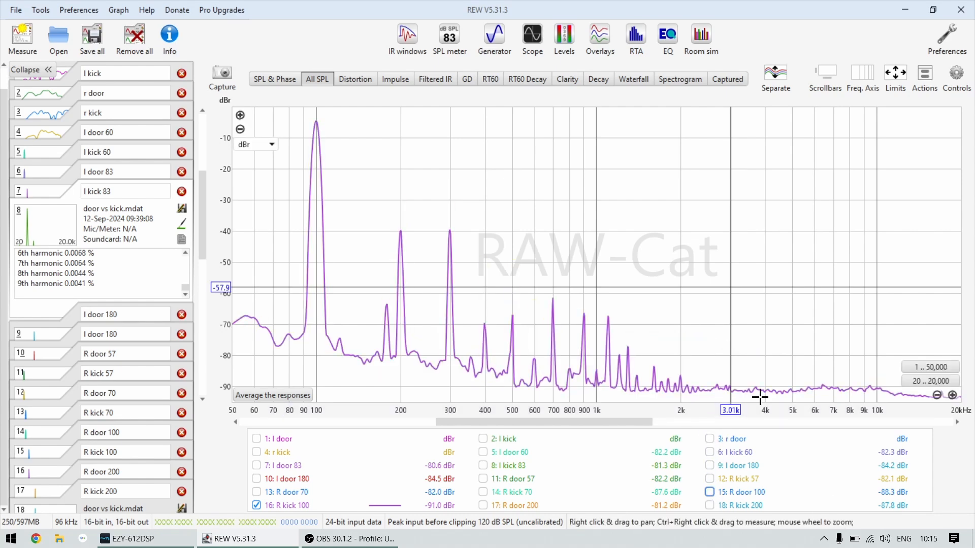
click(710, 491)
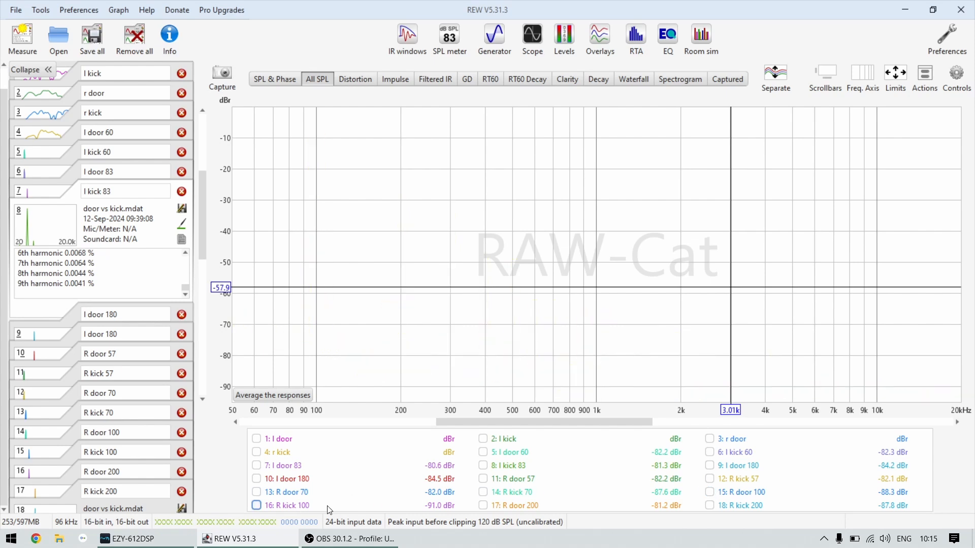
Show the R kick 200 spectrum and add R door 200 to compare their high-frequency harmonics.
click(483, 506)
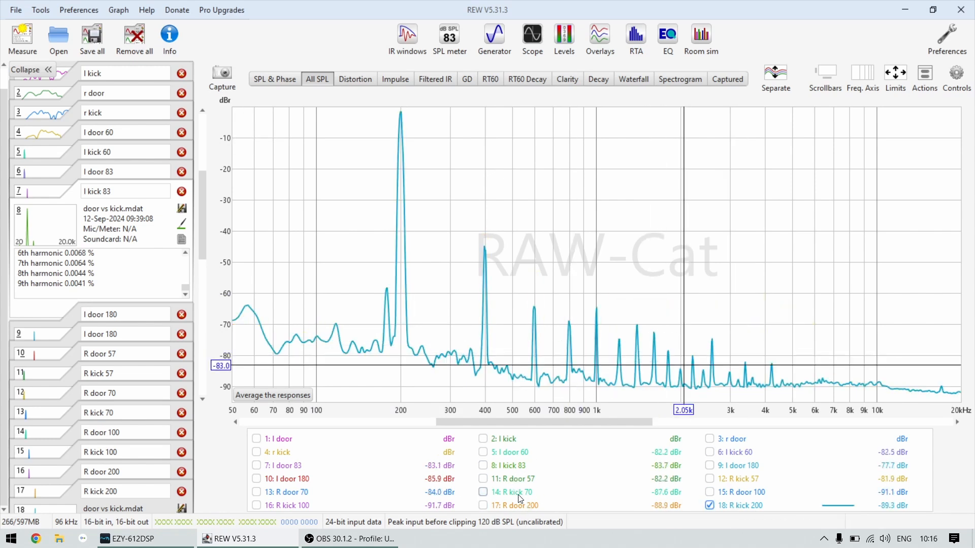
click(483, 506)
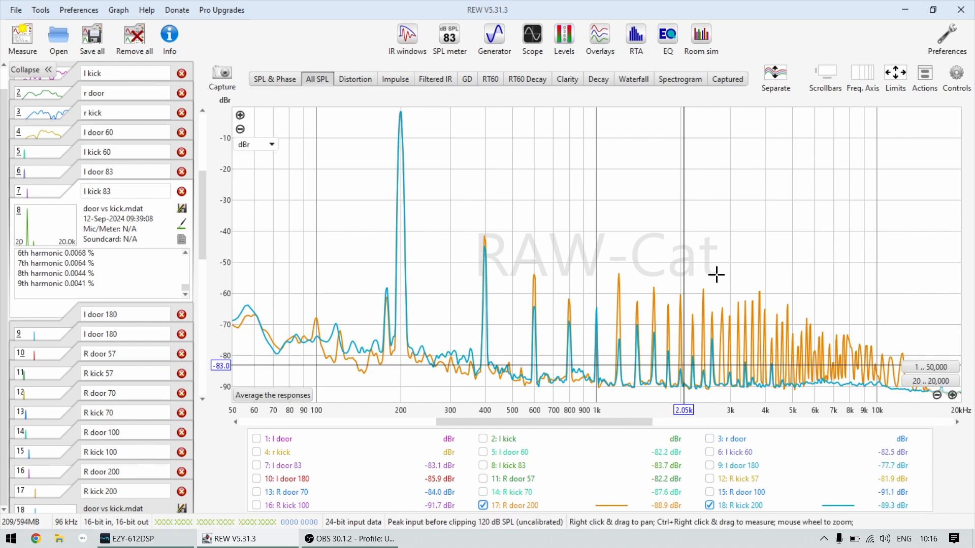
mouse_move(836, 328)
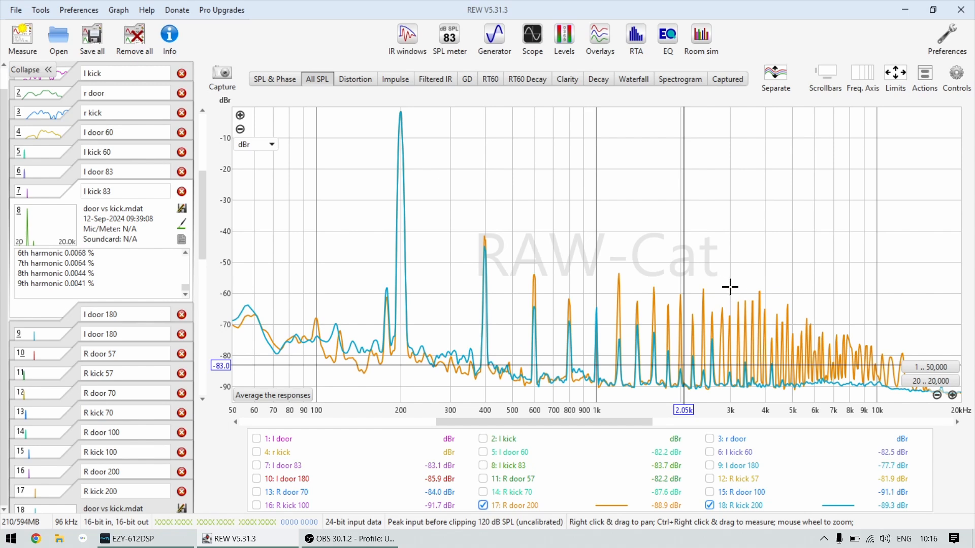
mouse_move(675, 263)
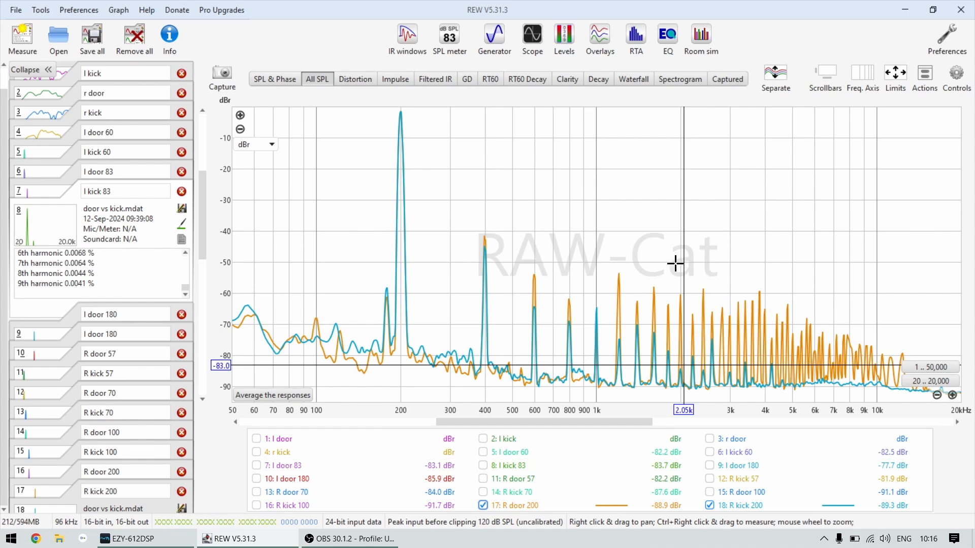
mouse_move(647, 218)
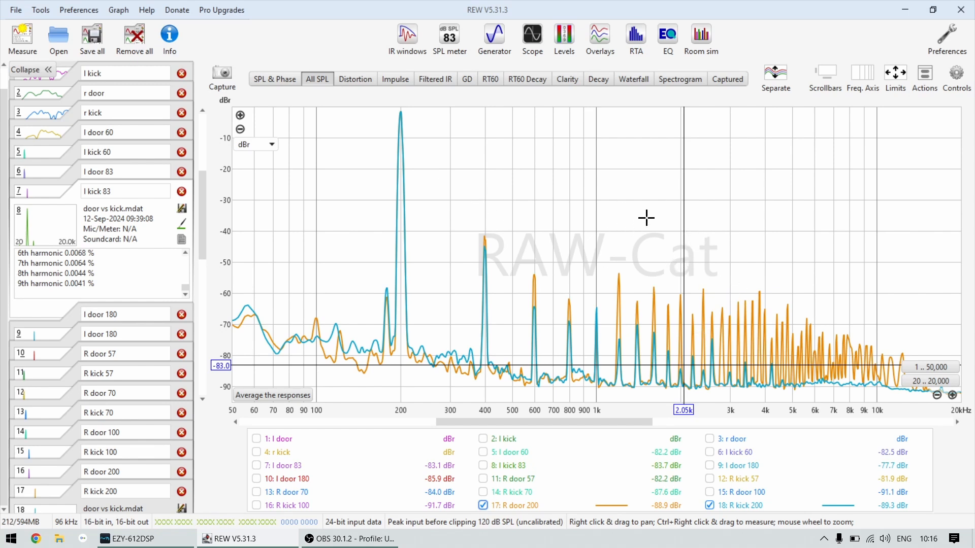
mouse_move(549, 187)
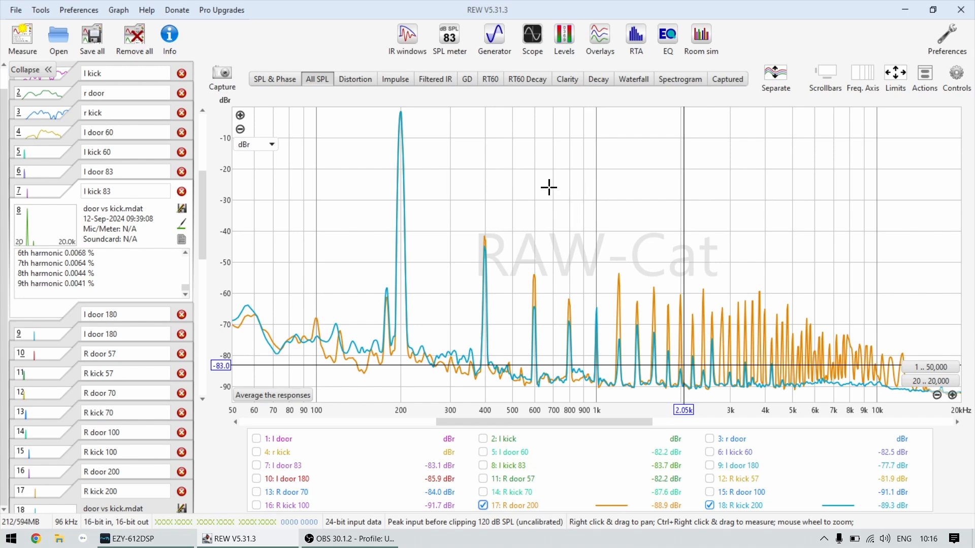
mouse_move(669, 169)
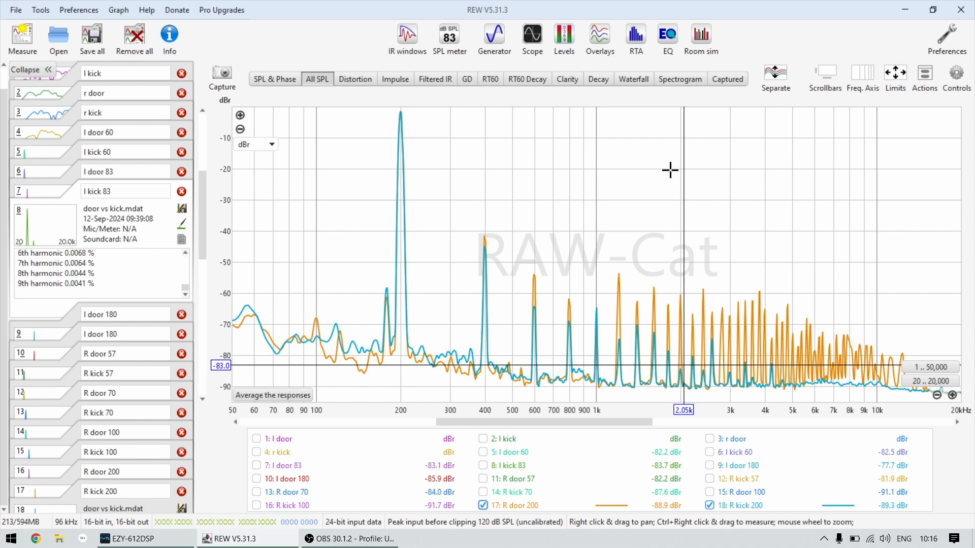
mouse_move(461, 216)
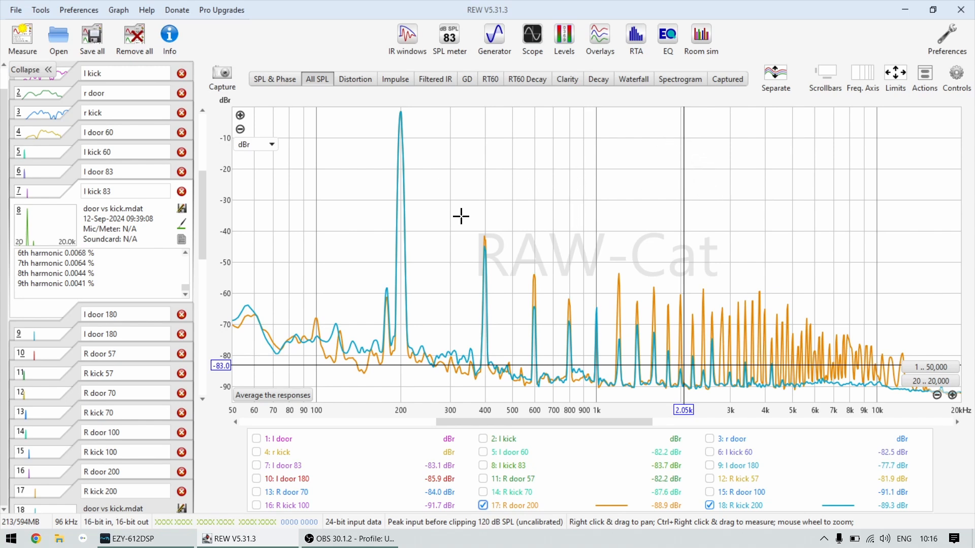
mouse_move(809, 307)
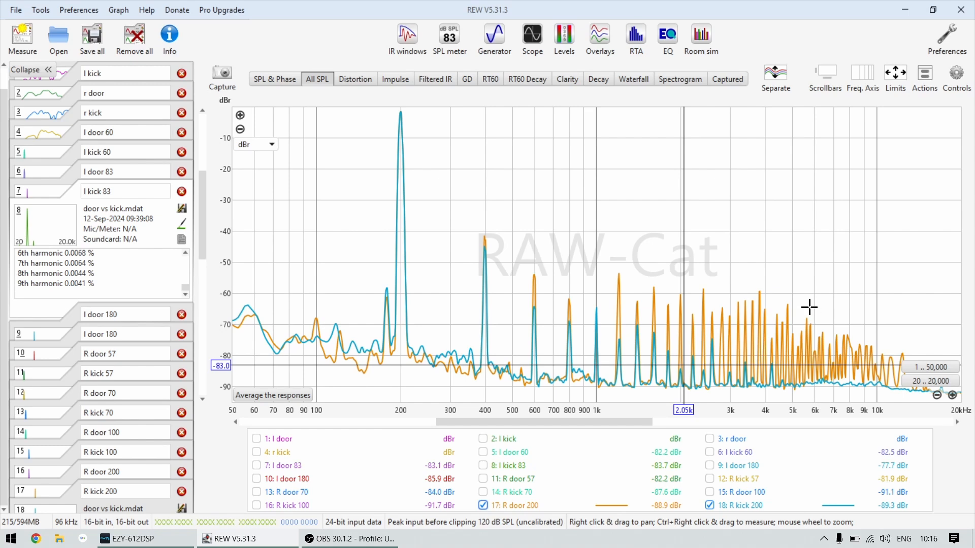
mouse_move(586, 301)
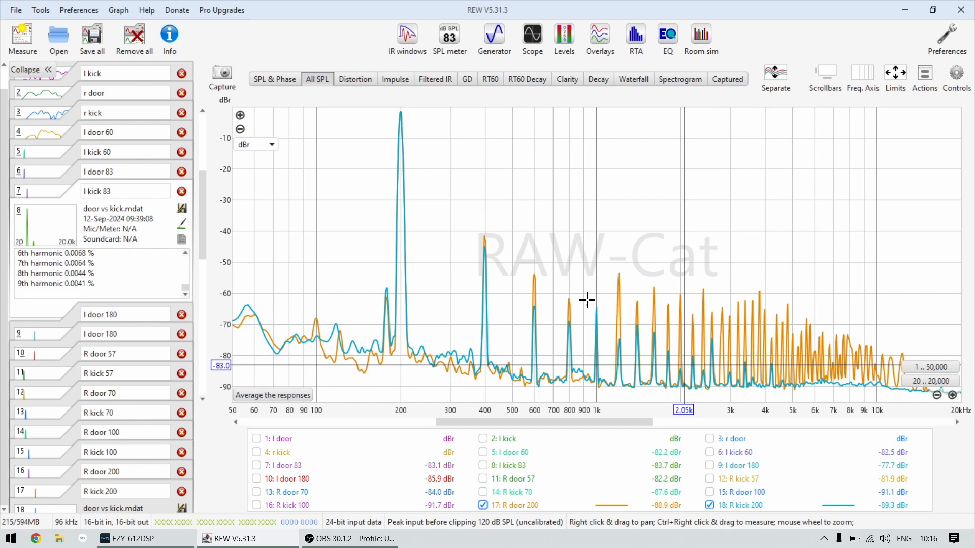
mouse_move(698, 334)
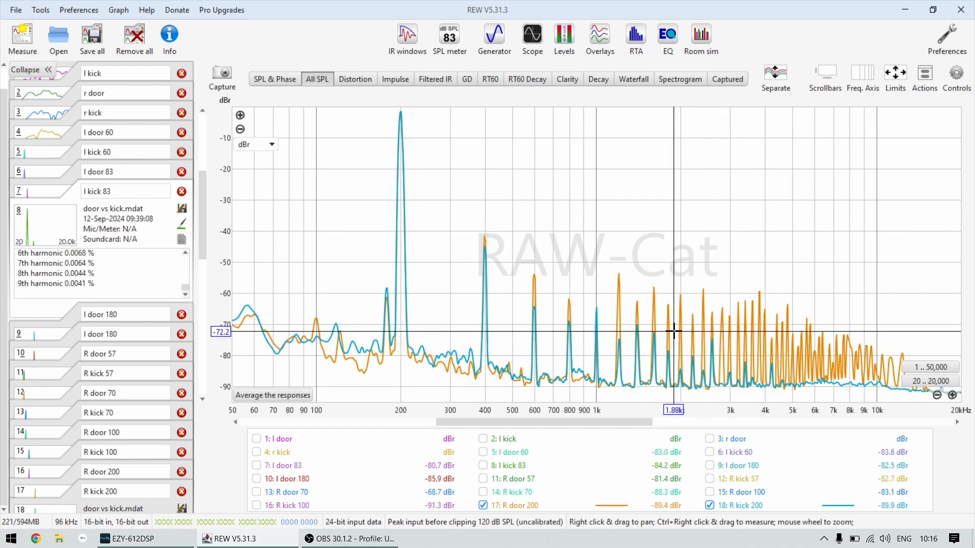
mouse_move(738, 289)
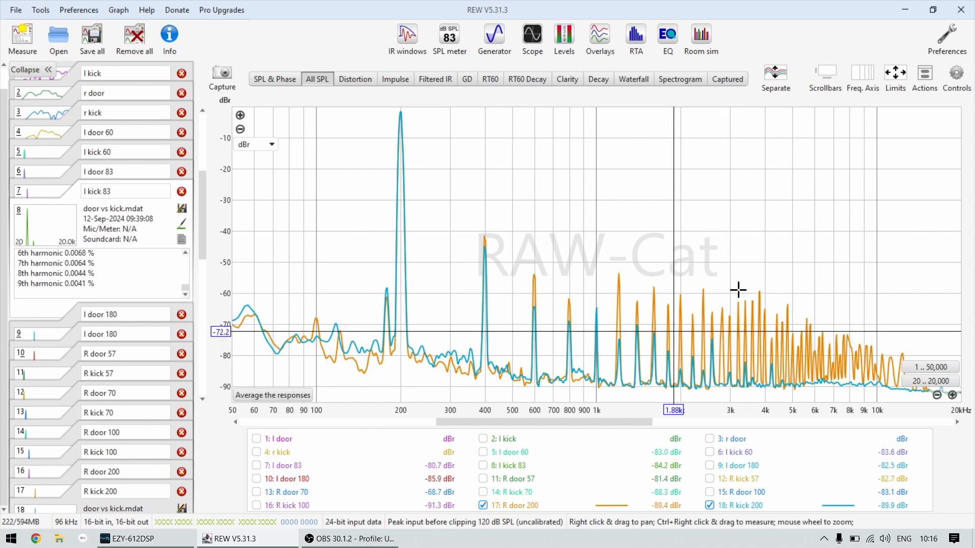
mouse_move(627, 173)
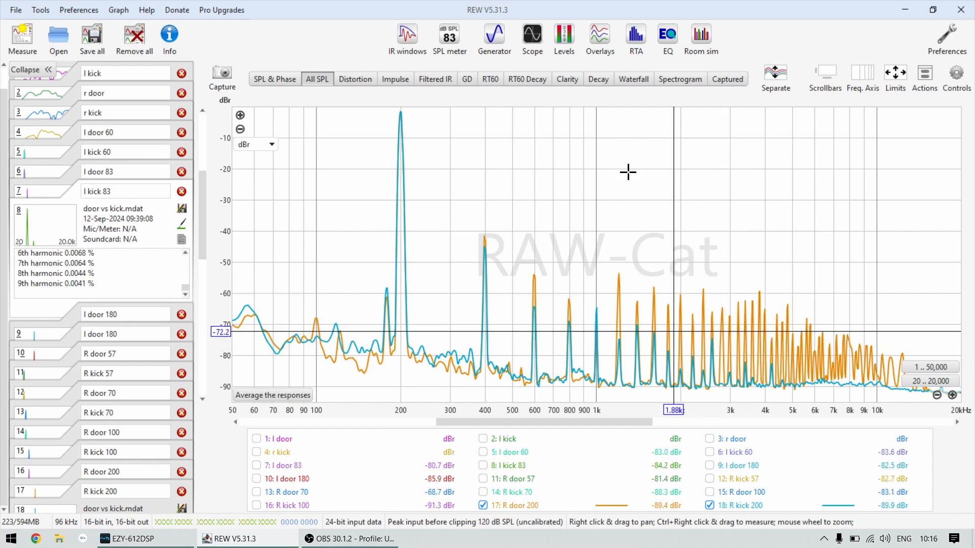
mouse_move(669, 287)
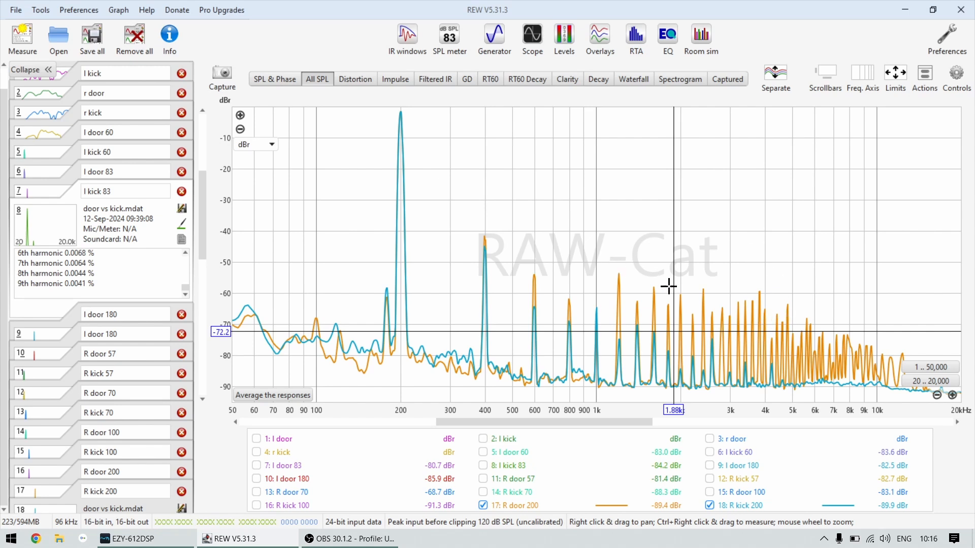
mouse_move(516, 228)
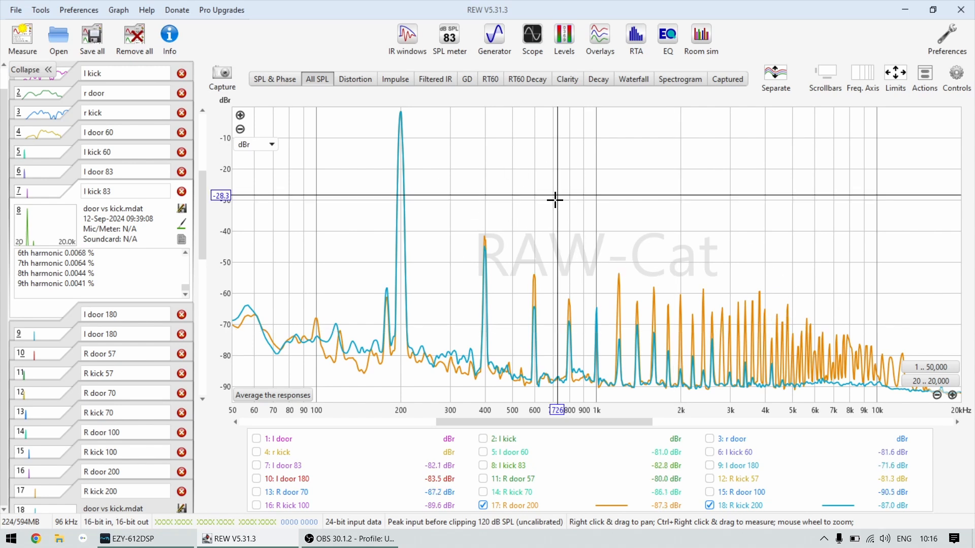
mouse_move(386, 218)
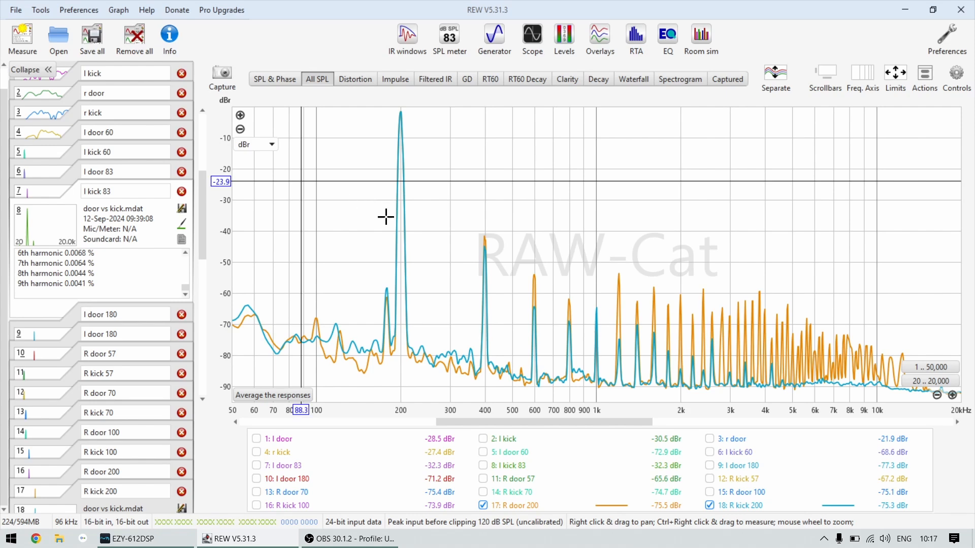
mouse_move(389, 203)
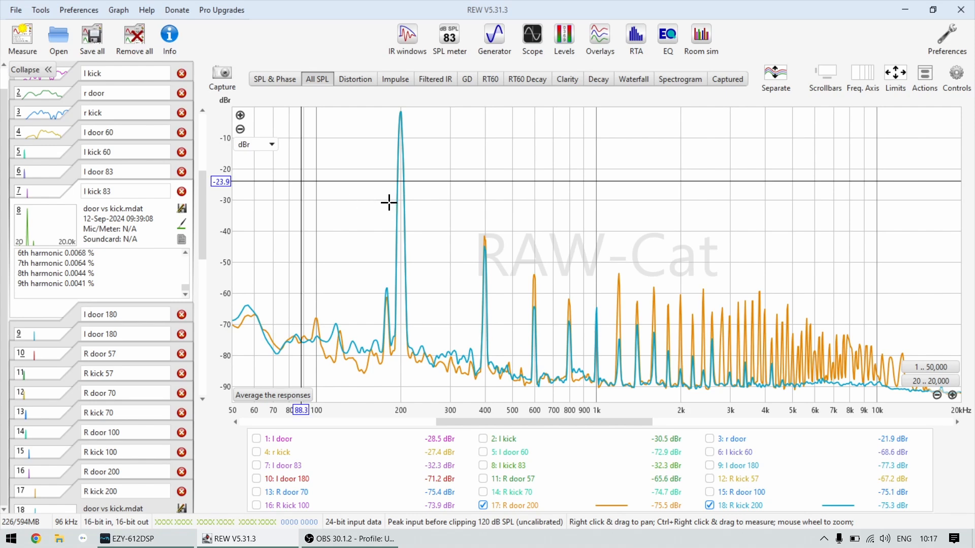